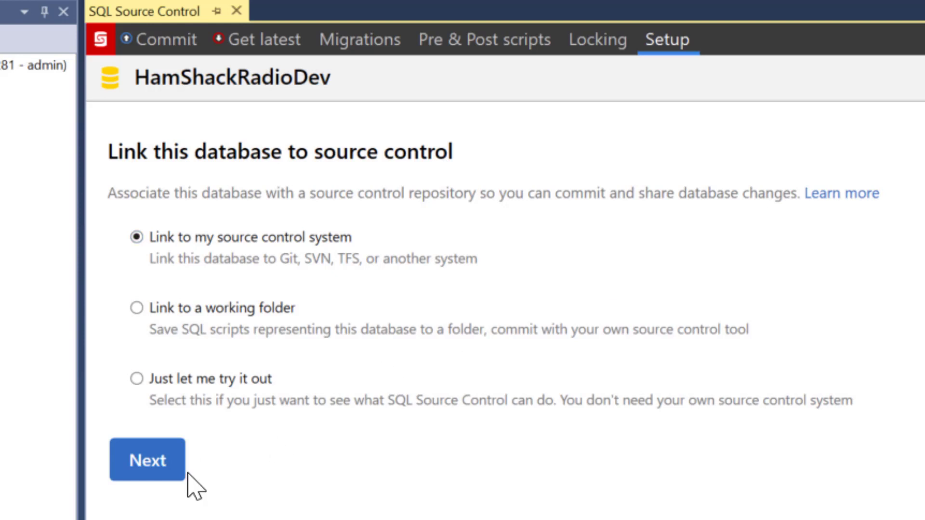
# Link HamShackRadioDev to the Git folder PresentationCode\HamShackRadio and confirm
pyautogui.click(149, 463)
pyautogui.write('C:\\Users\\grant\\OneDrive\\Documents\\GitHub\\PresentationCode\\AWSS')
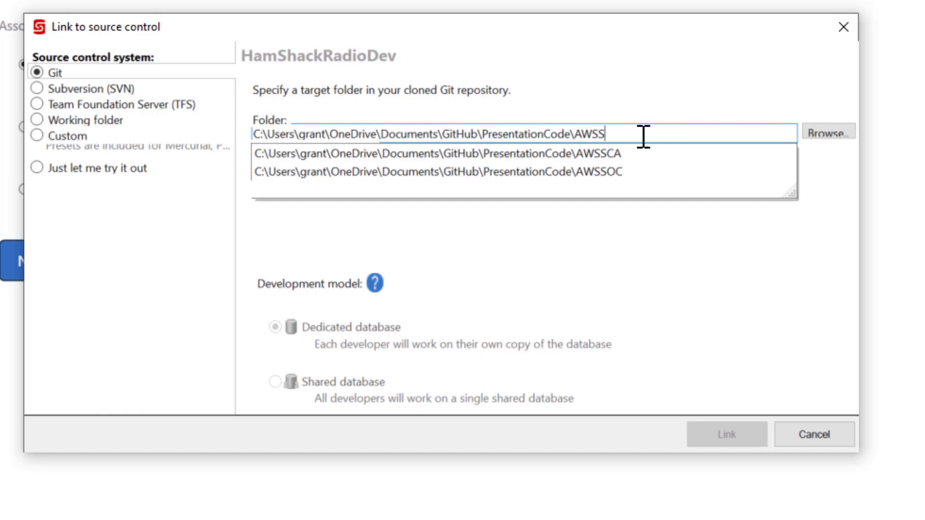
pyautogui.write('HamShackRadio')
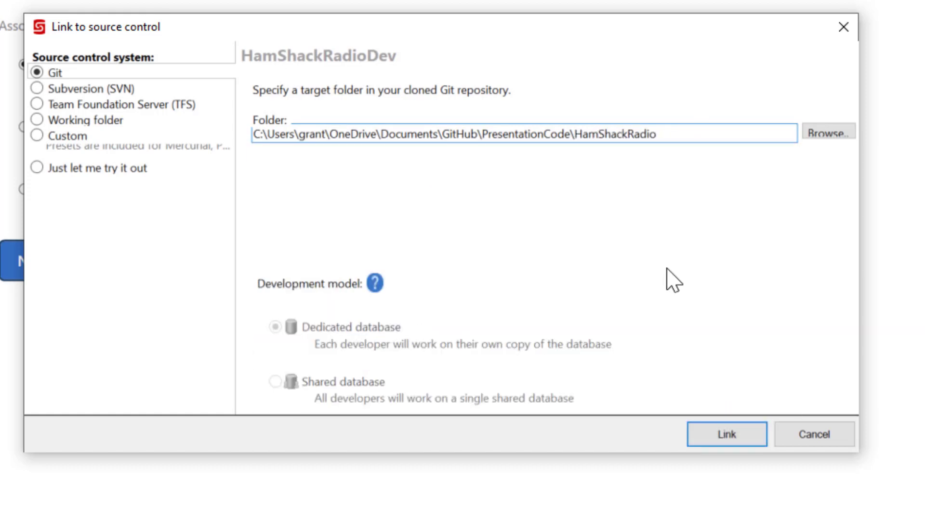
pyautogui.moveTo(519, 235)
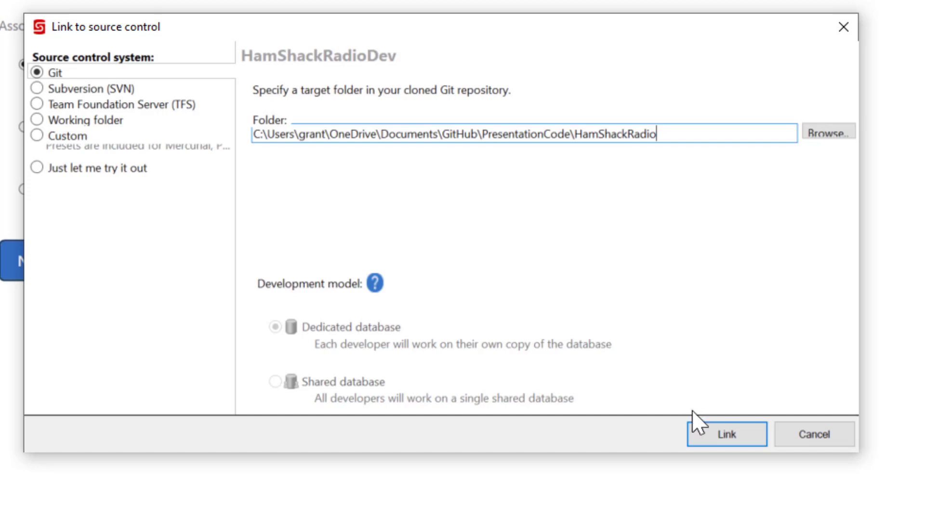
pyautogui.click(727, 434)
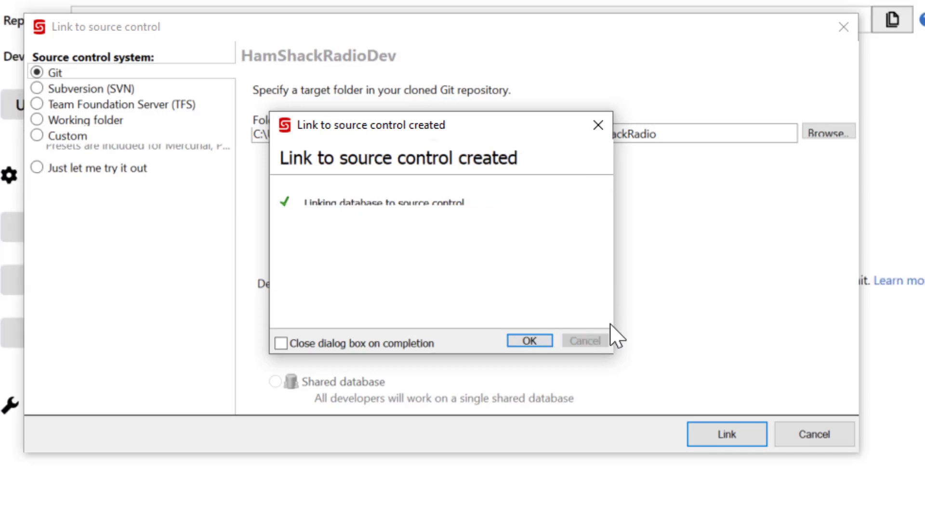
pyautogui.click(529, 341)
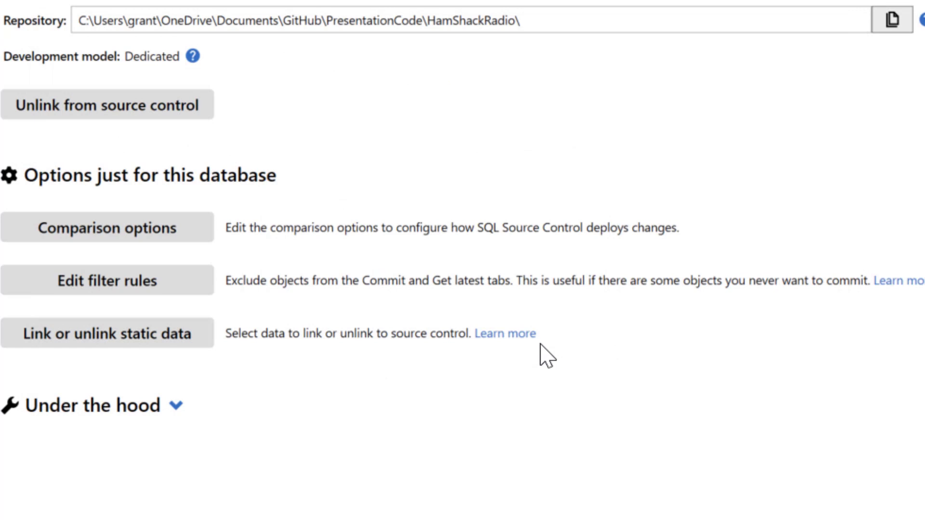
pyautogui.moveTo(410, 174)
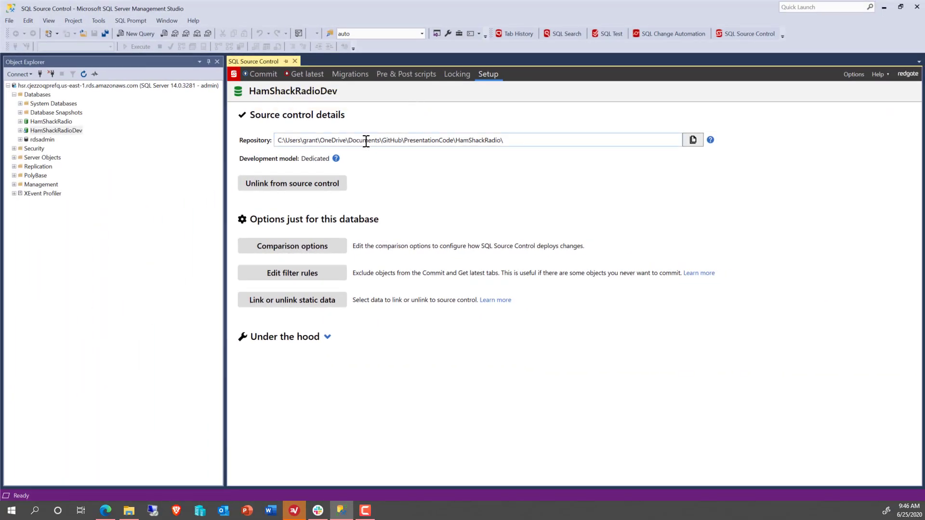
# Show the Commit tab listing all 8 changed objects, including Band, Radio and Vendor tables
pyautogui.click(263, 74)
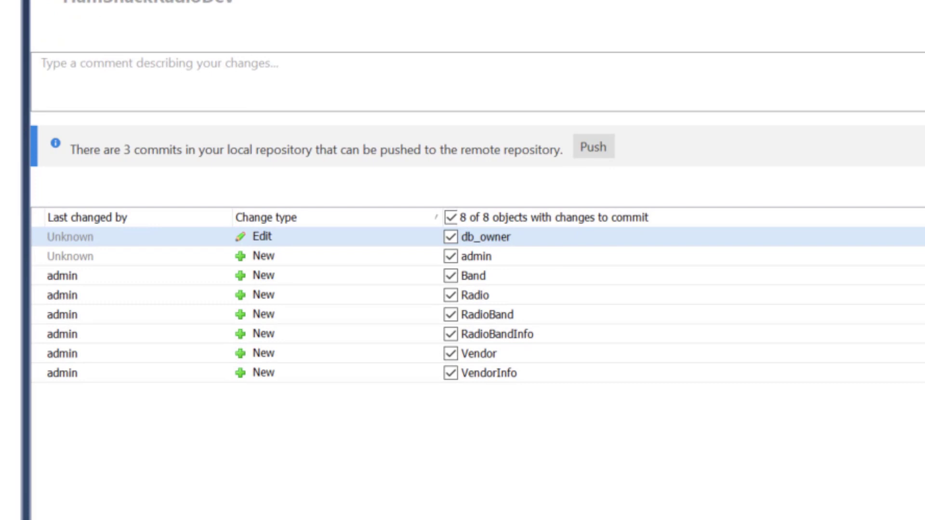
pyautogui.moveTo(179, 372)
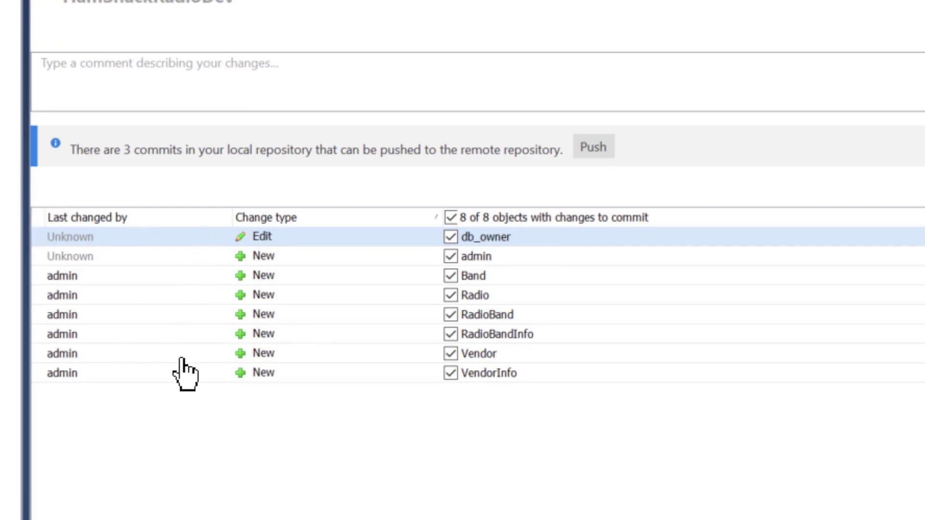
pyautogui.moveTo(344, 459)
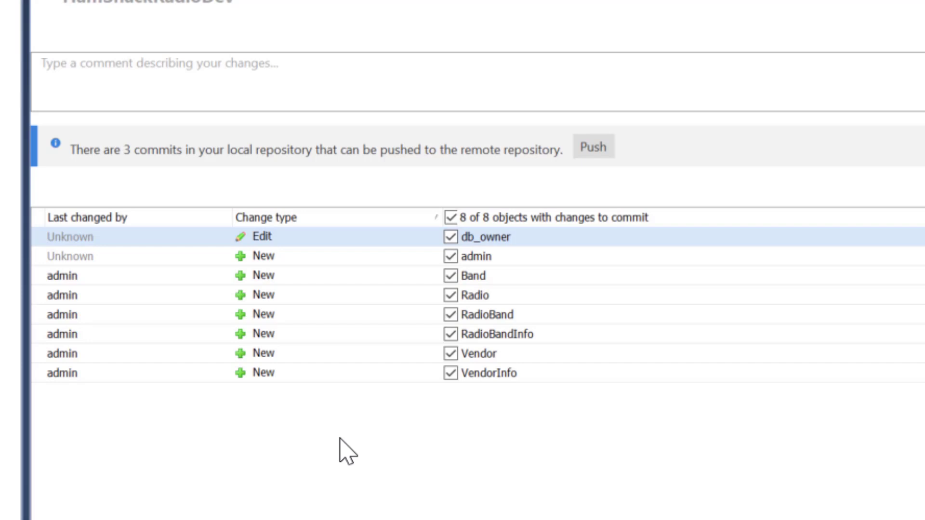
pyautogui.moveTo(279, 139)
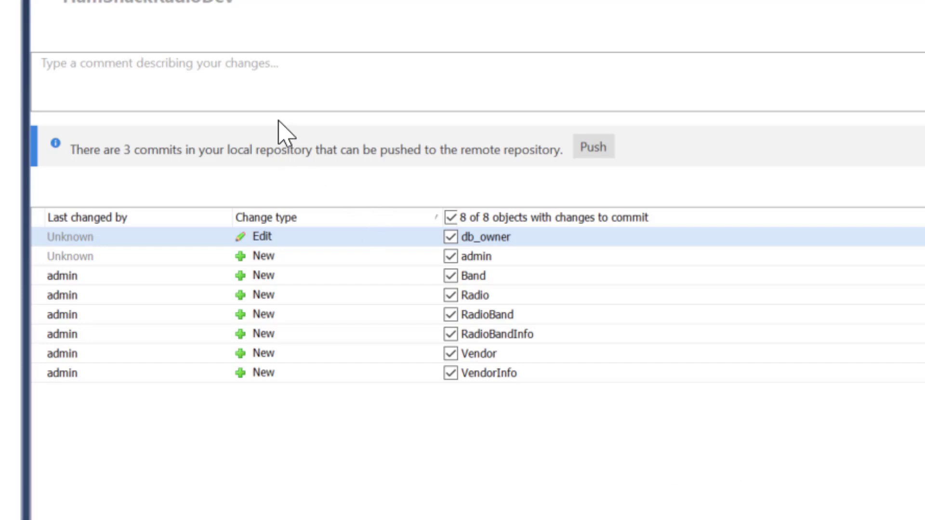
# Enter 'Initial commit' as the commit comment
pyautogui.click(286, 75)
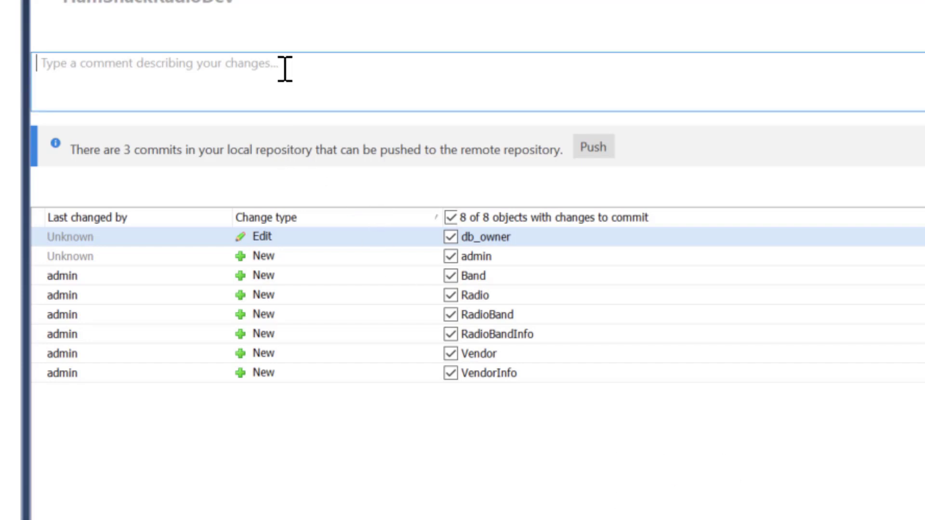
pyautogui.write('Initial com')
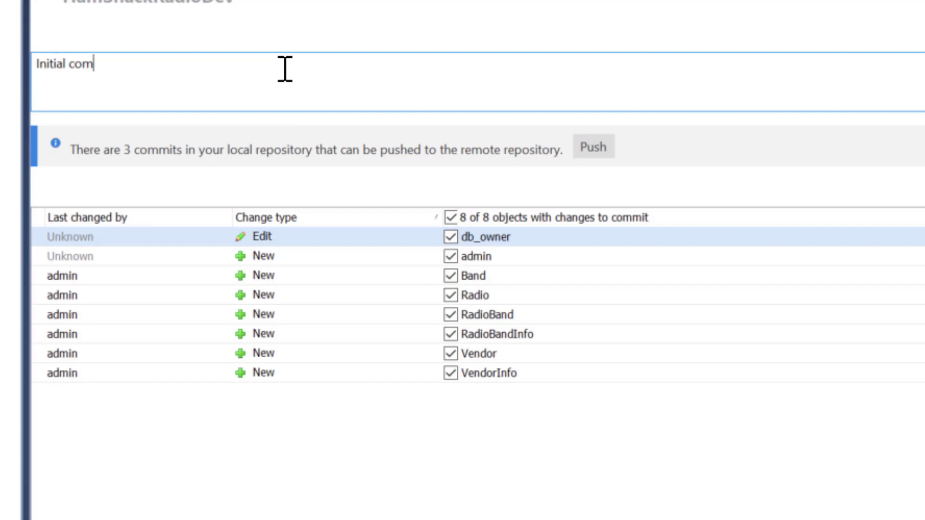
pyautogui.write('mit')
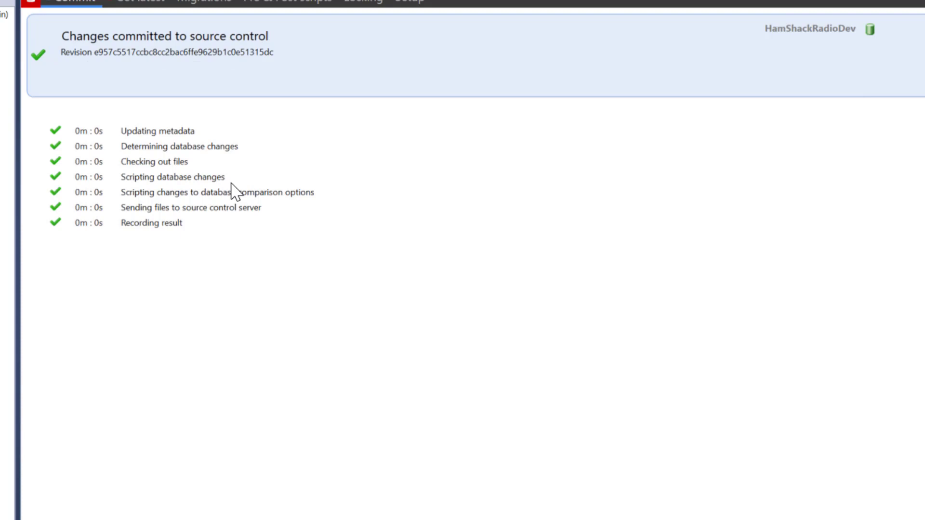
pyautogui.moveTo(517, 413)
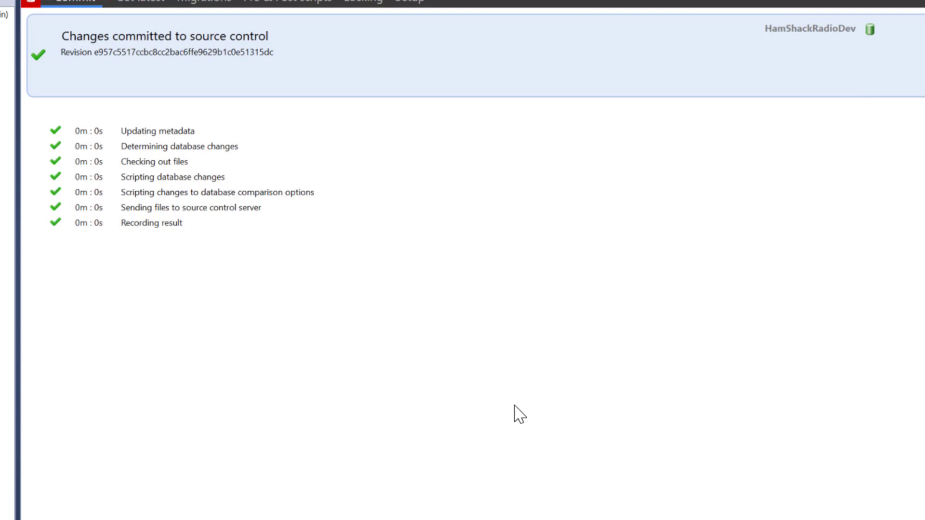